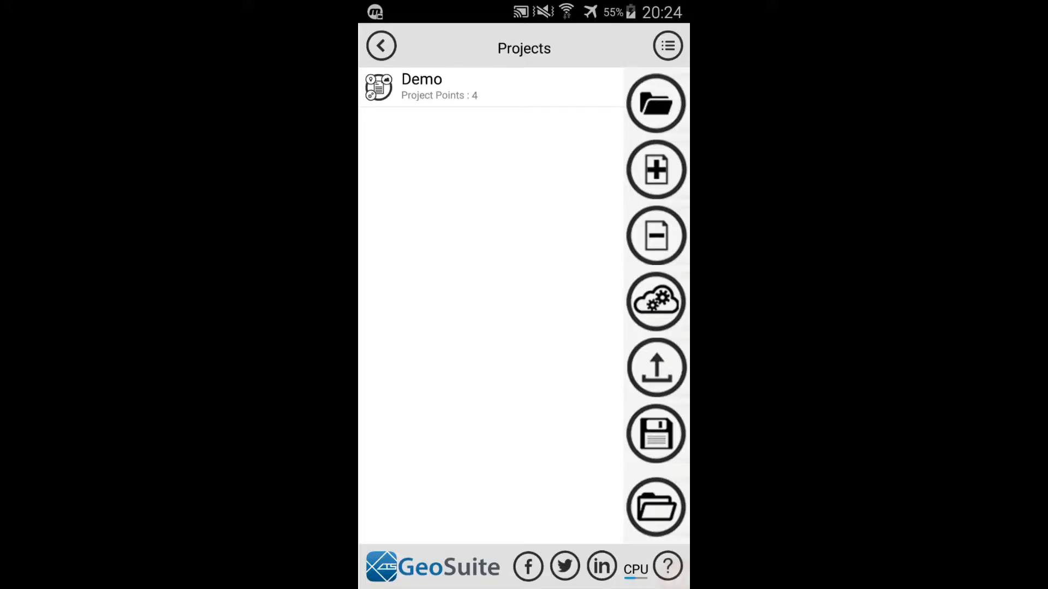
Step: Select Demo project points 1 to 4 for processing to 400 m depth
click(491, 87)
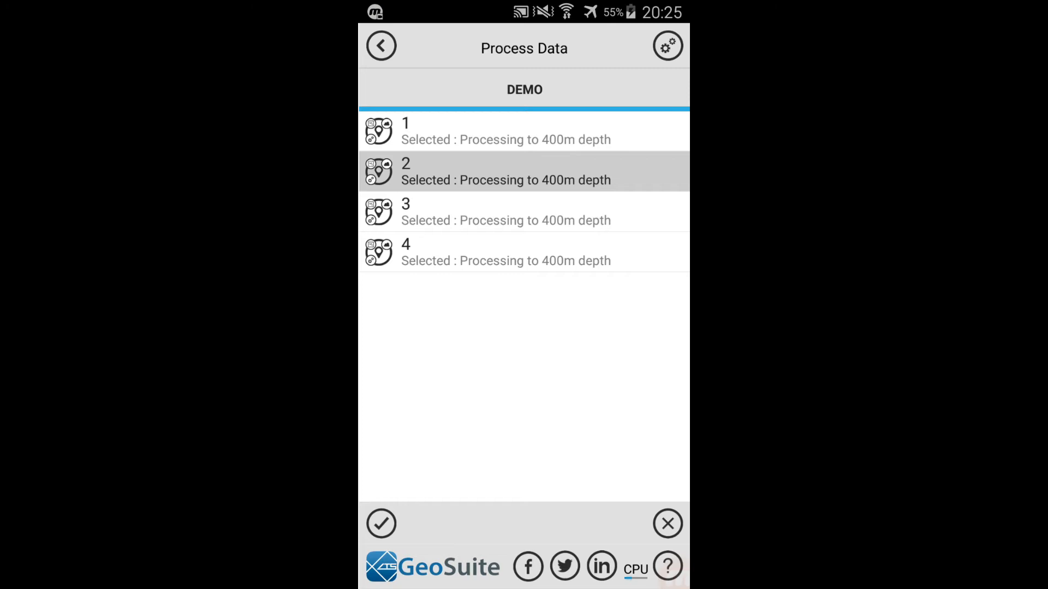
Step: Start processing the Demo points and watch live progress, compressing data for point 2
click(382, 522)
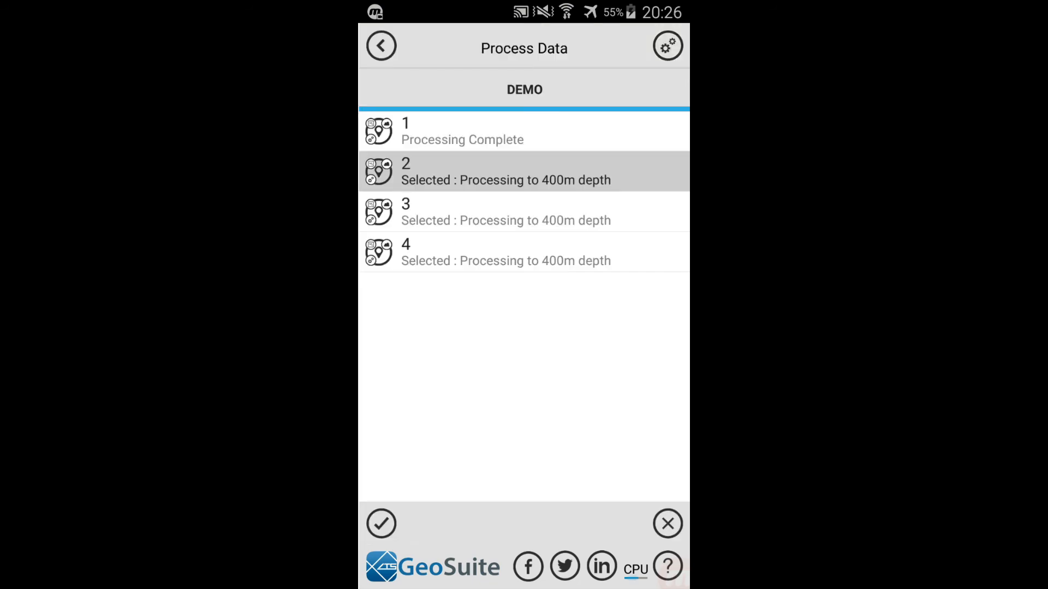
click(382, 522)
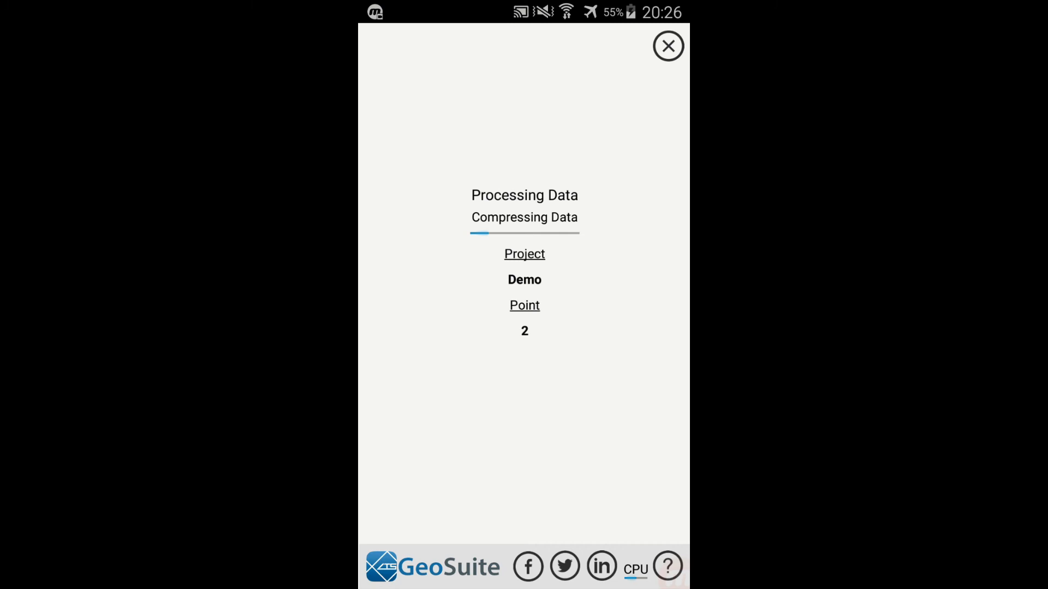